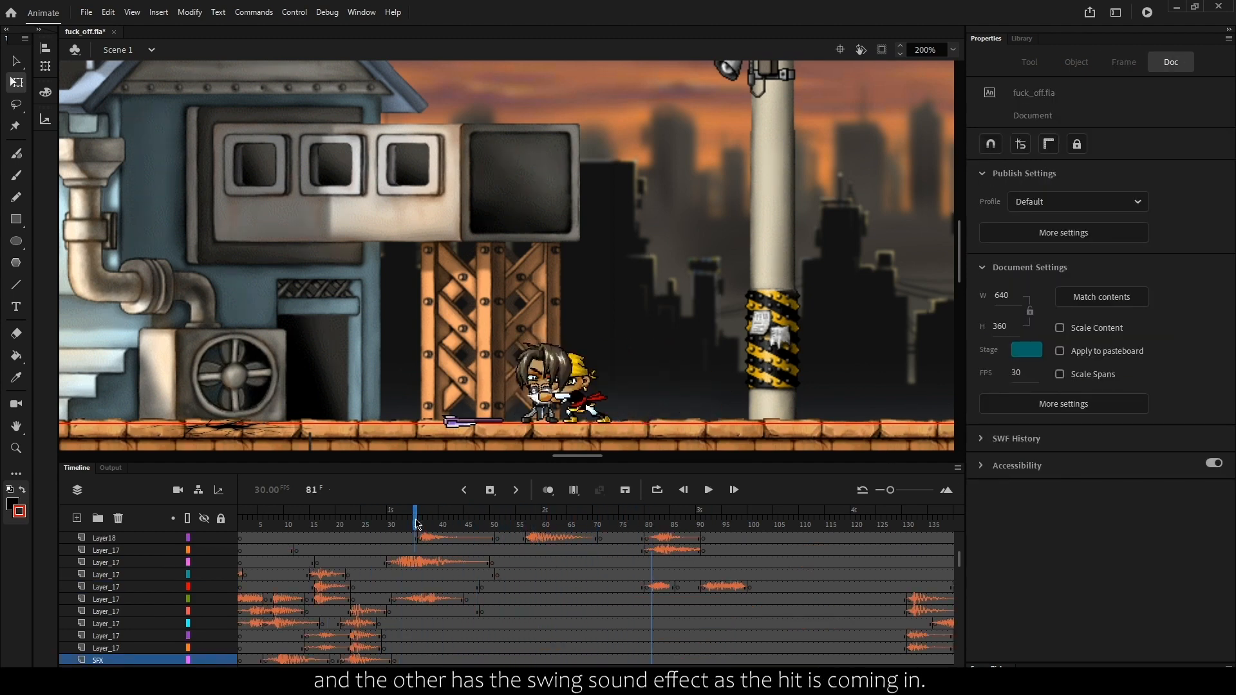
Step: Play the warehouse fight scene through the impact frames (~162–171) where the two hit sounds overlap
click(707, 490)
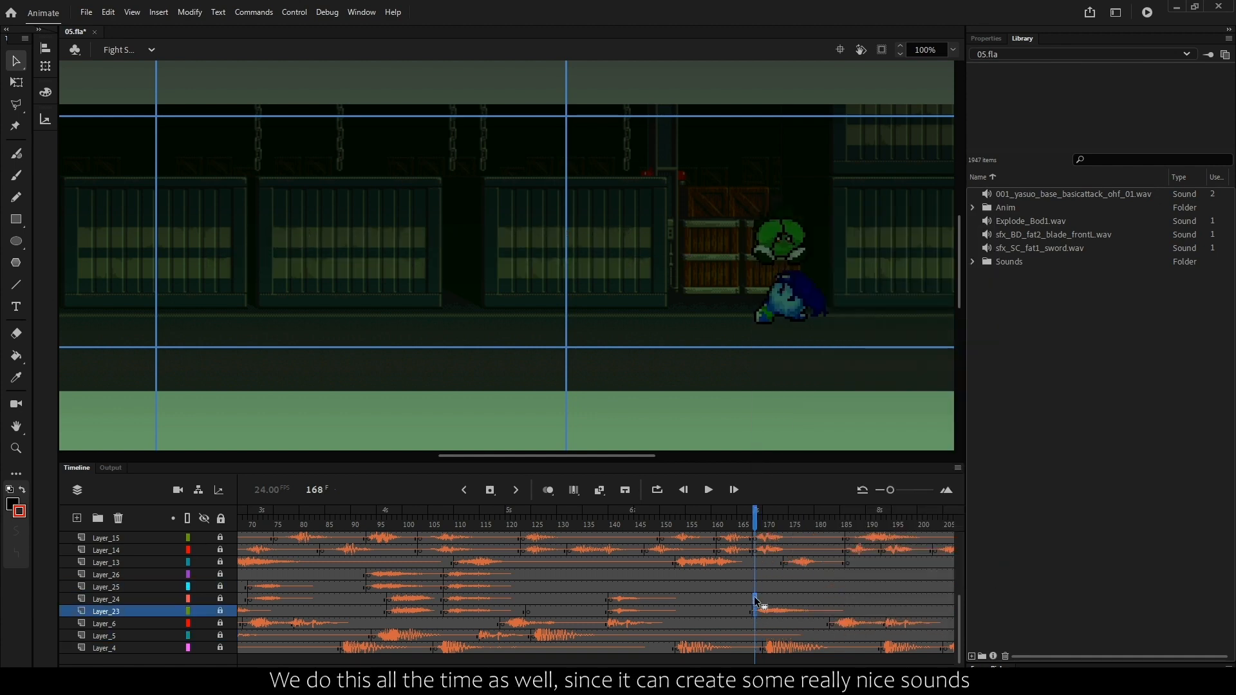
click(105, 599)
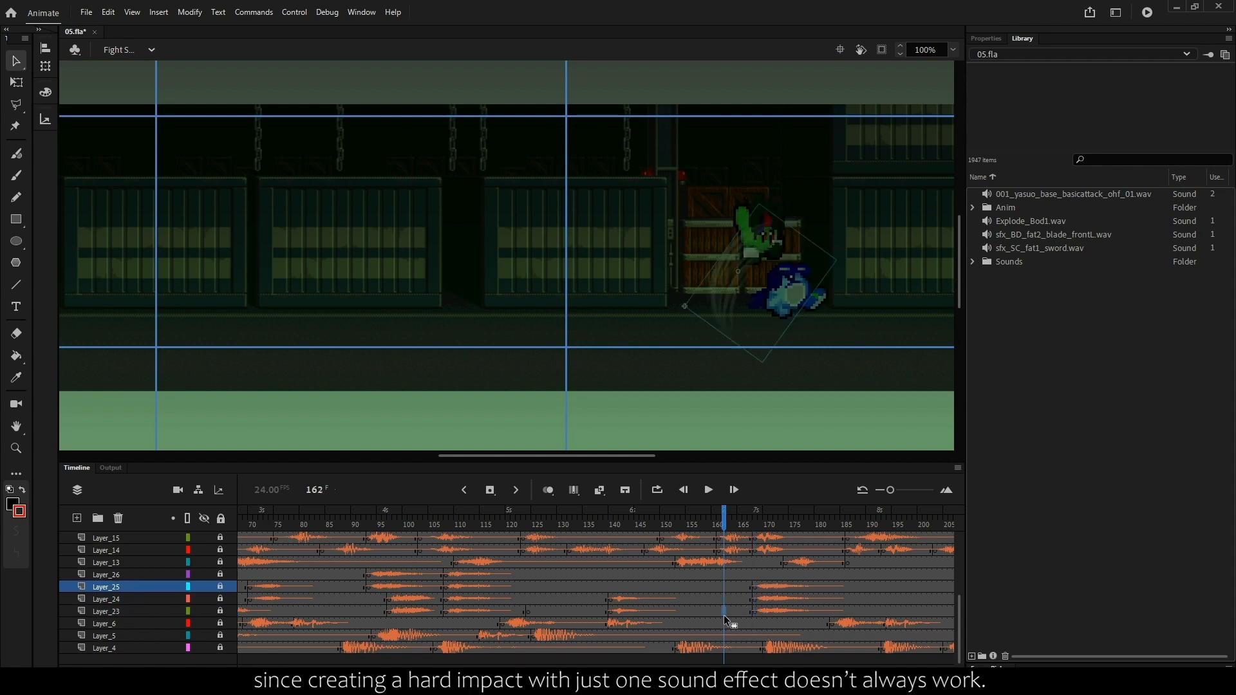
click(707, 489)
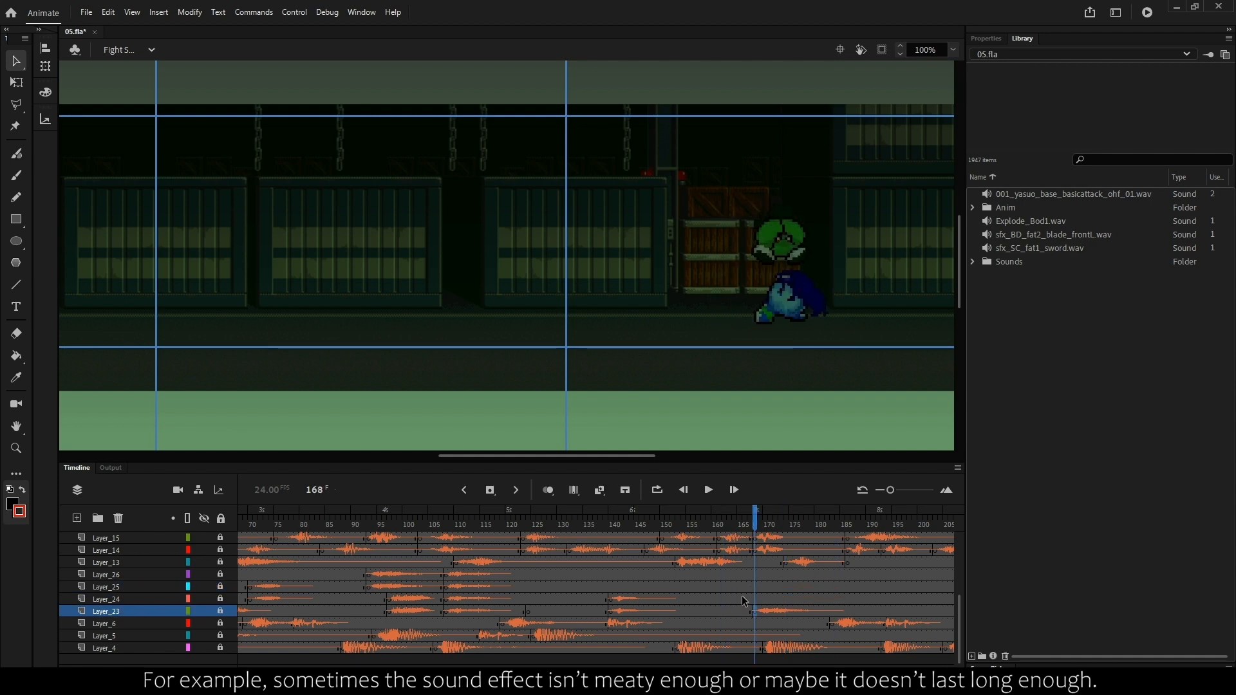
click(707, 490)
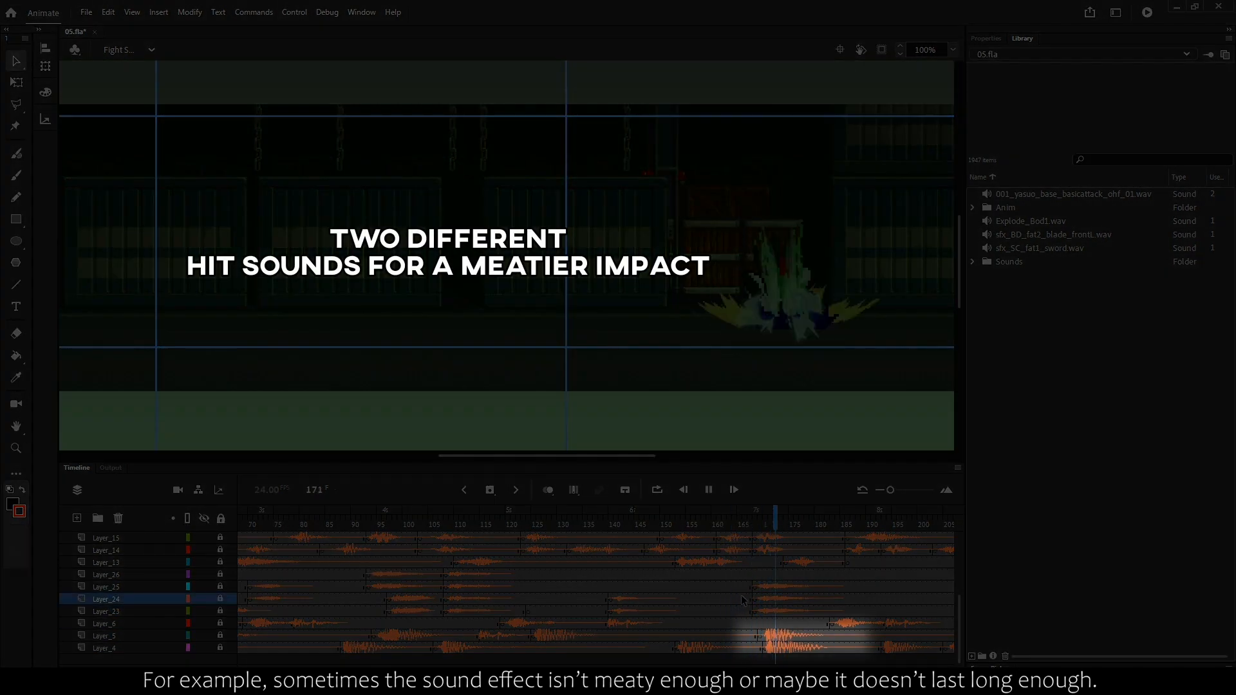